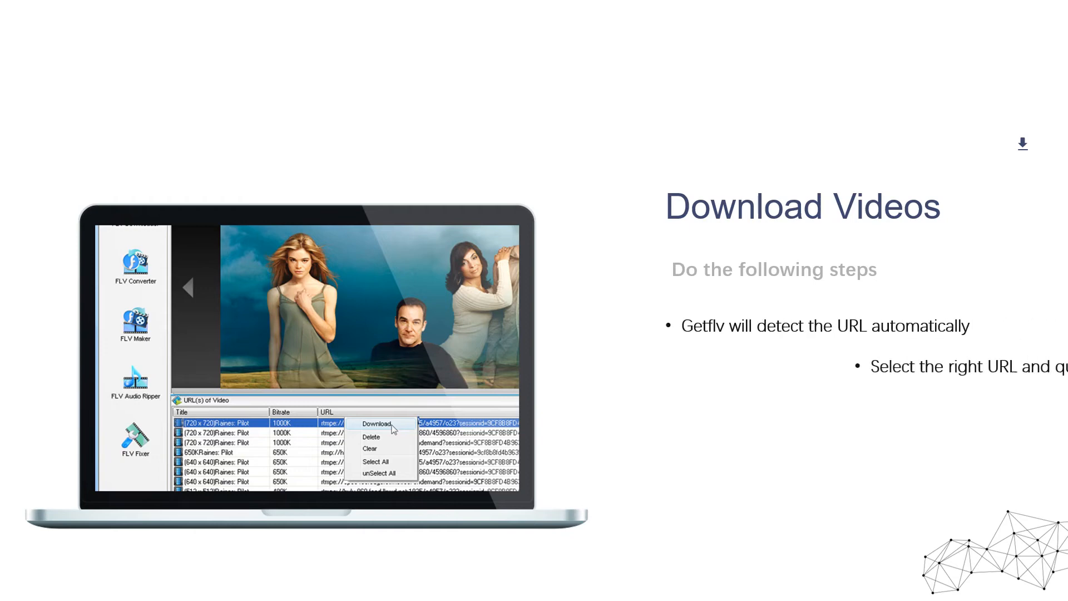
Download the detected video so Island Adventure shows progress and speed in the download list.
left_click(378, 422)
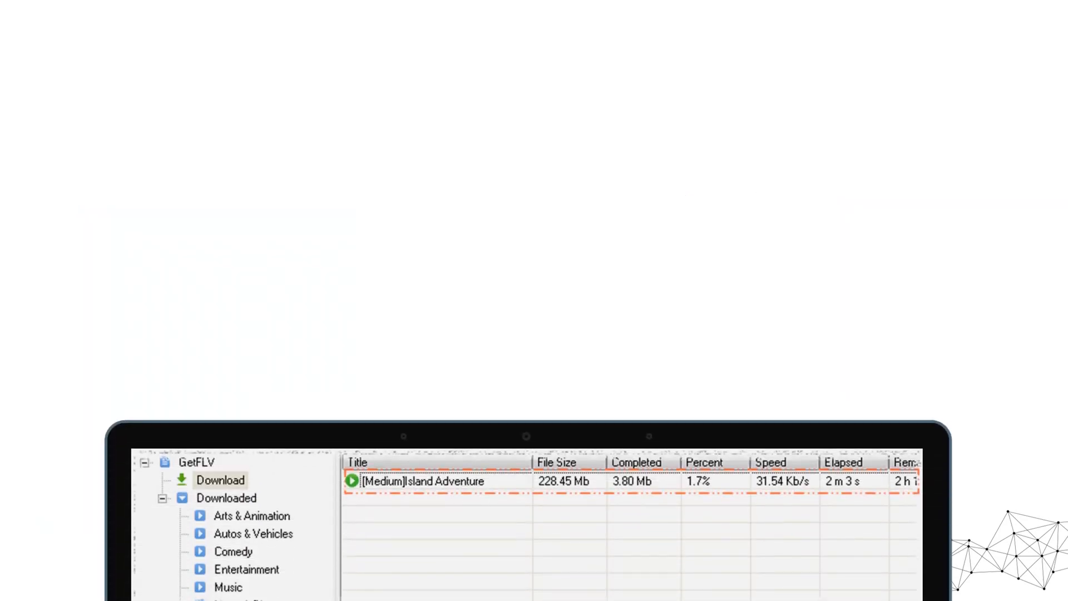